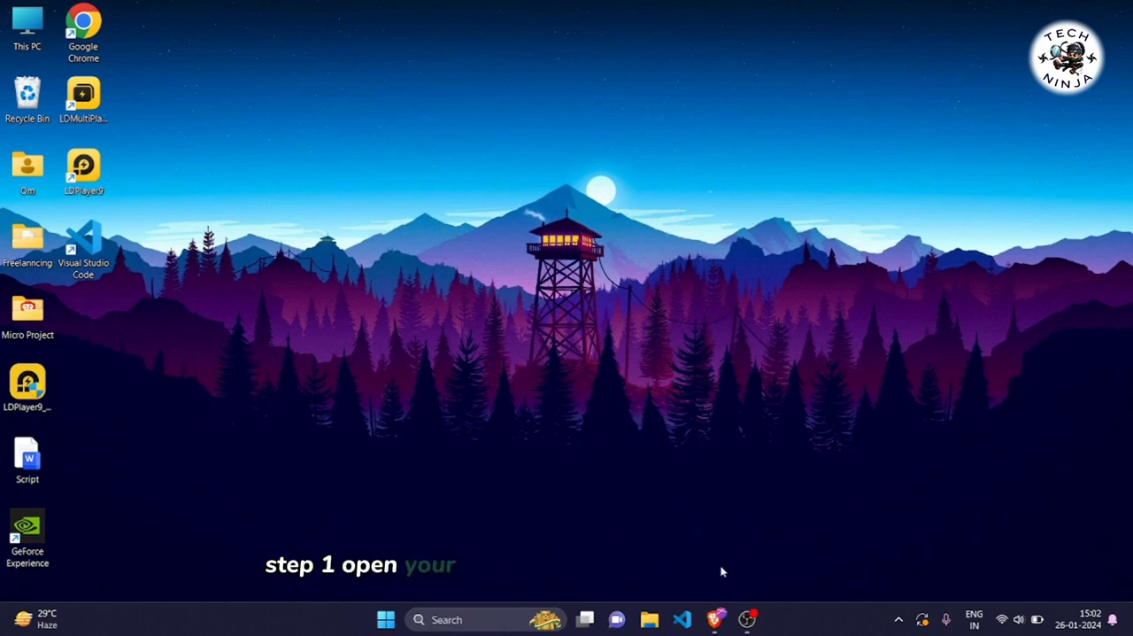
Open the Black Modern Grand Opening Burger Banner from Canva's recent designs.
{"action": "left_click", "coordinate": [83, 26]}
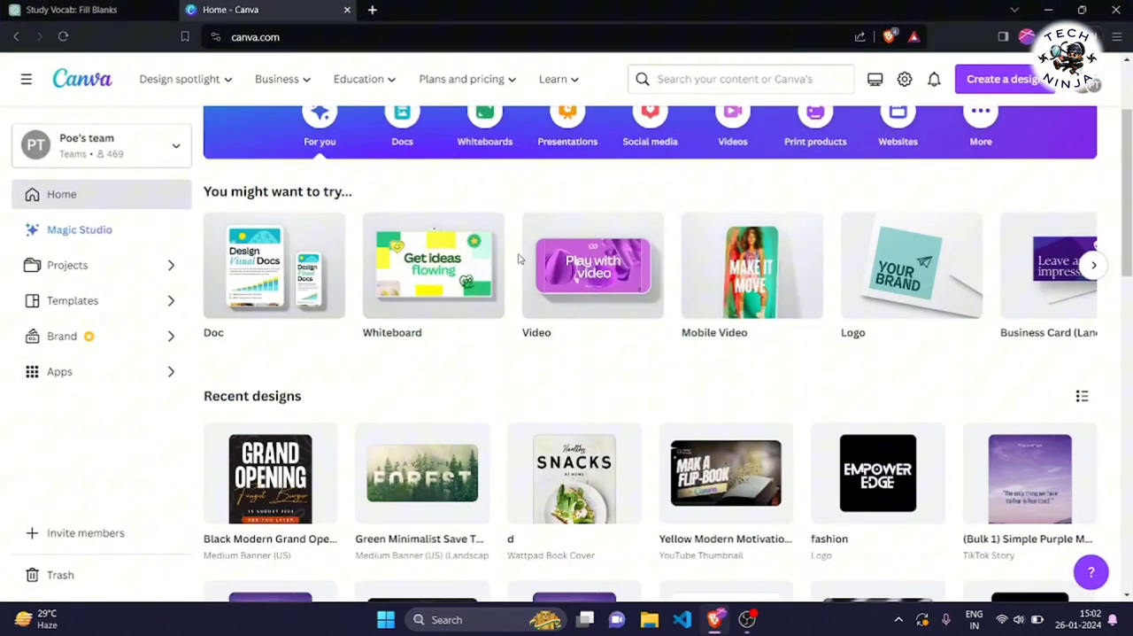
{"action": "left_click", "coordinate": [270, 474]}
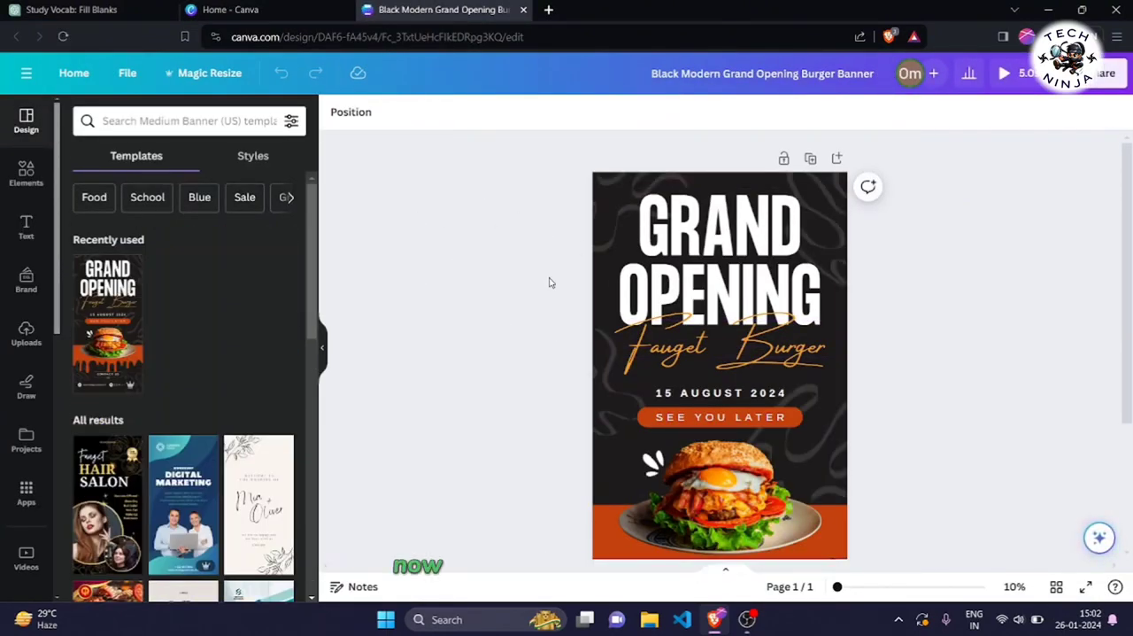
Select the GRAND OPENING heading and show its text animation options.
{"action": "left_click", "coordinate": [720, 345]}
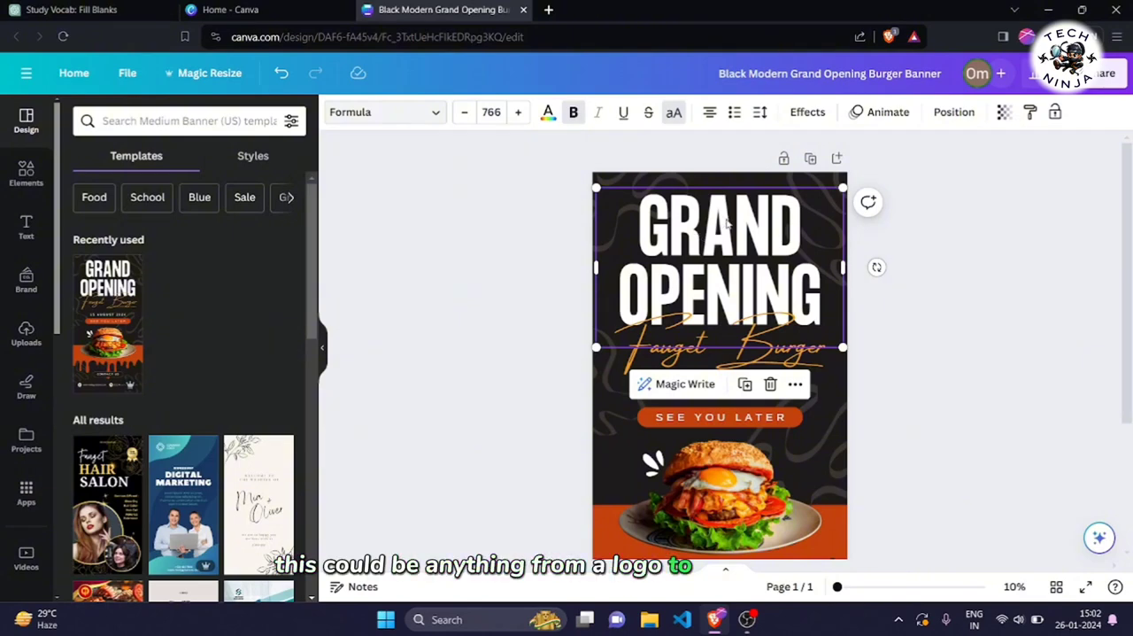
{"action": "mouse_move", "coordinate": [876, 124]}
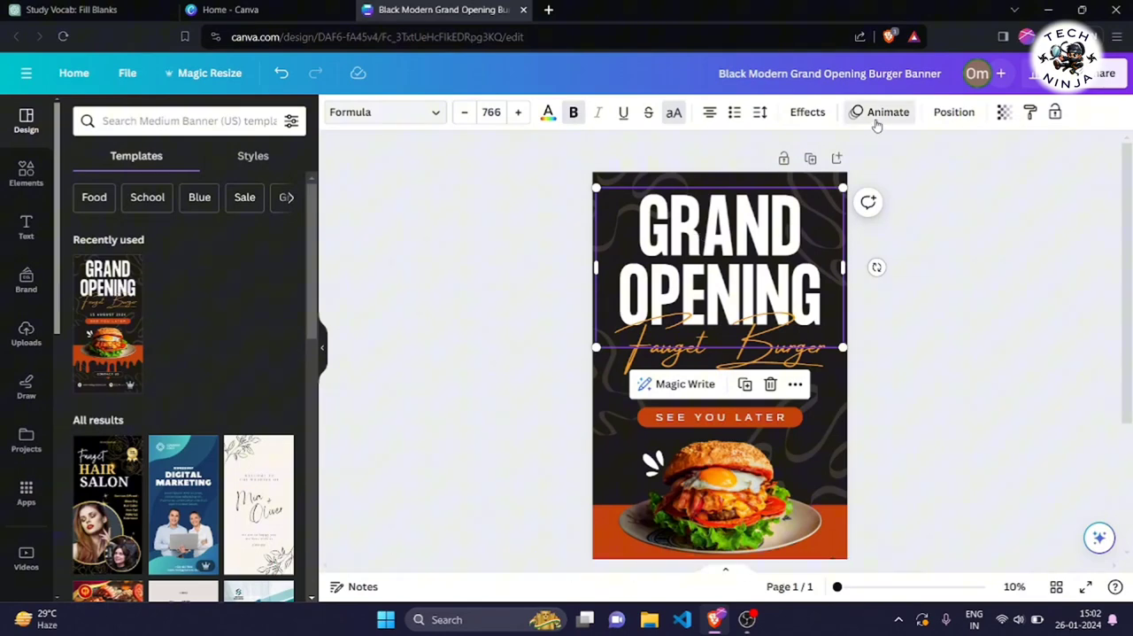
{"action": "left_click", "coordinate": [887, 112]}
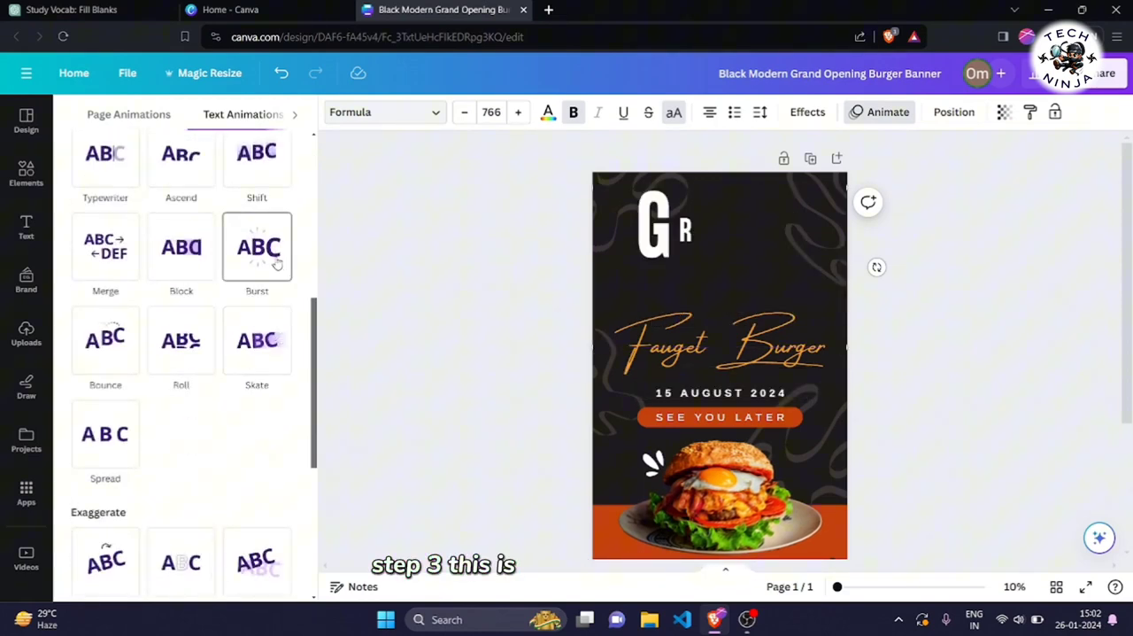
Apply Burst to the GRAND OPENING heading, adjusting its Intensity slider.
{"action": "left_click", "coordinate": [257, 246]}
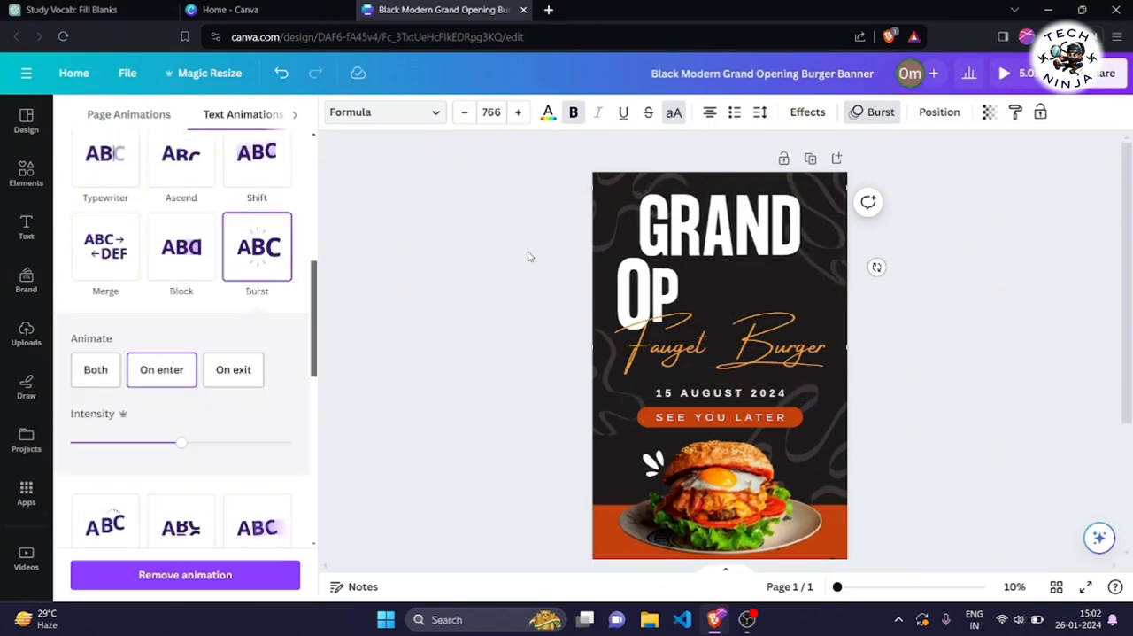
{"action": "left_click_drag", "start_coordinate": [182, 442], "coordinate": [246, 441]}
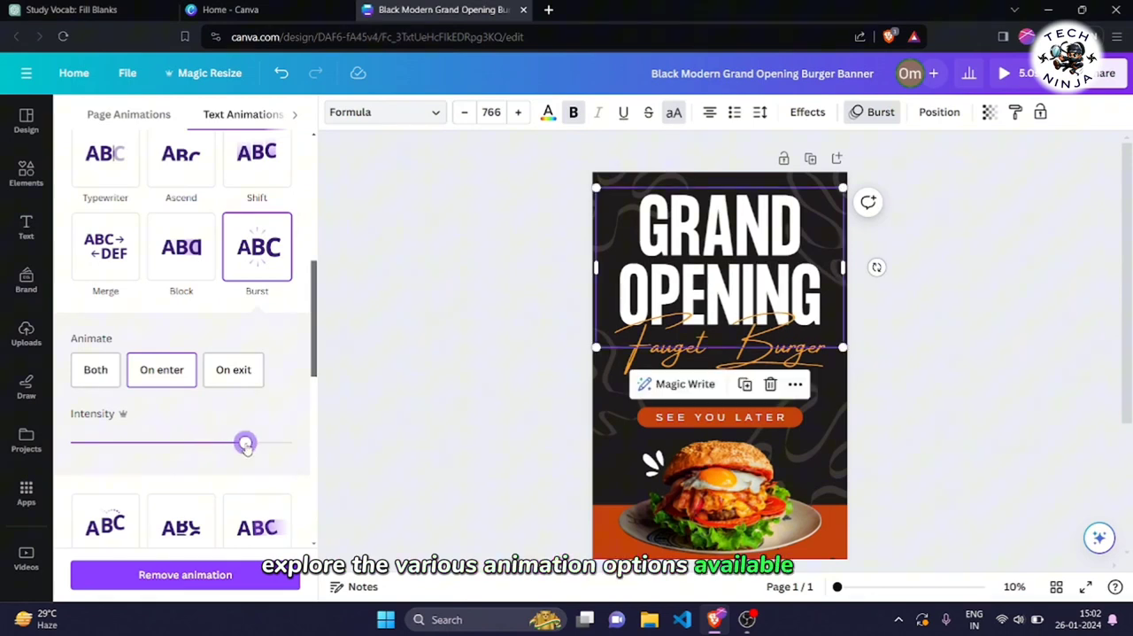
{"action": "left_click_drag", "start_coordinate": [246, 443], "coordinate": [214, 443]}
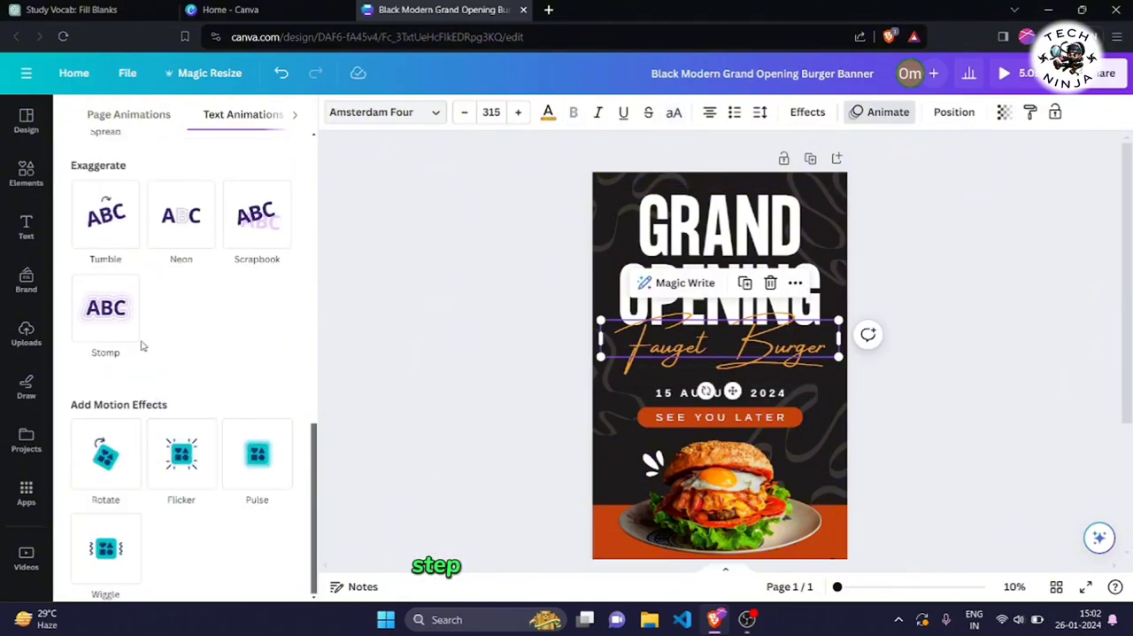
{"action": "left_click", "coordinate": [105, 307]}
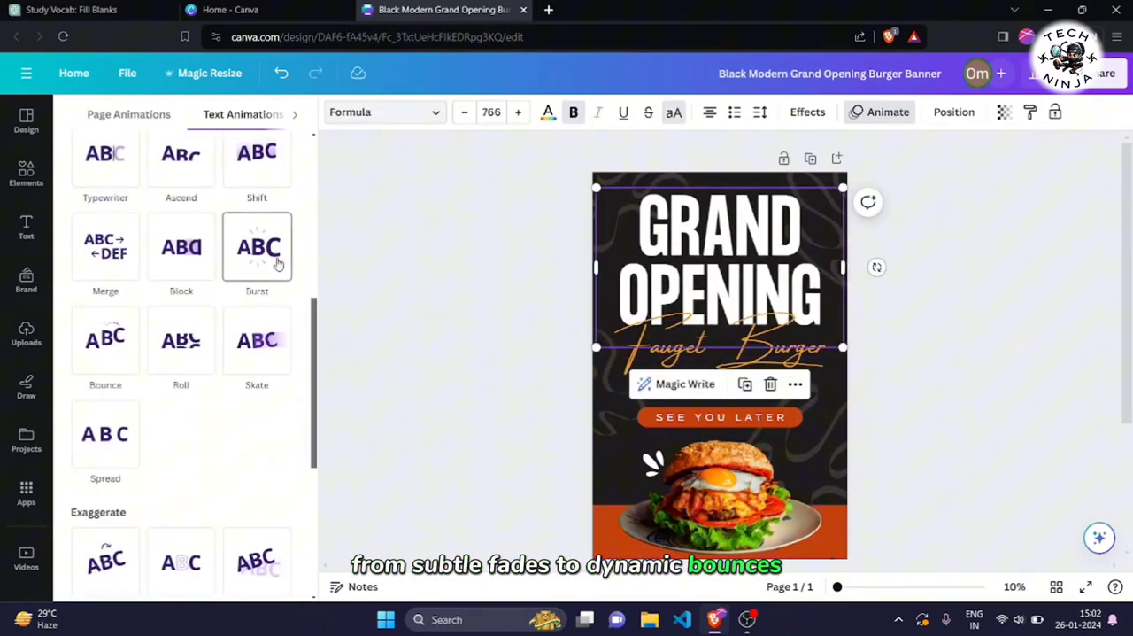
{"action": "left_click", "coordinate": [256, 246]}
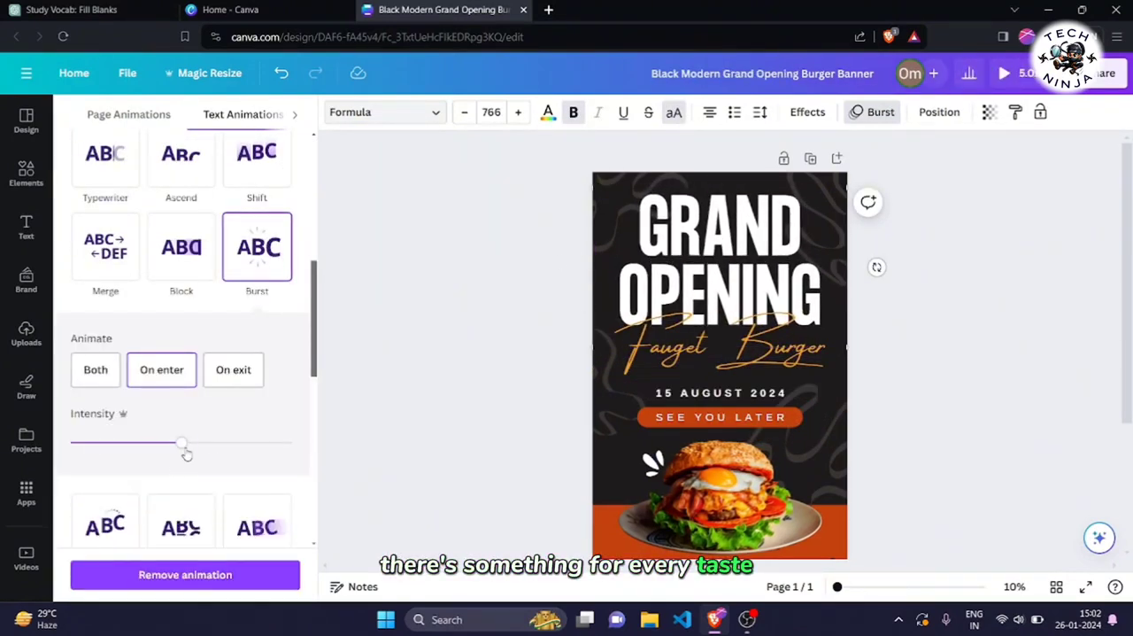
{"action": "scroll", "scroll_direction": "down", "scroll_amount": 3}
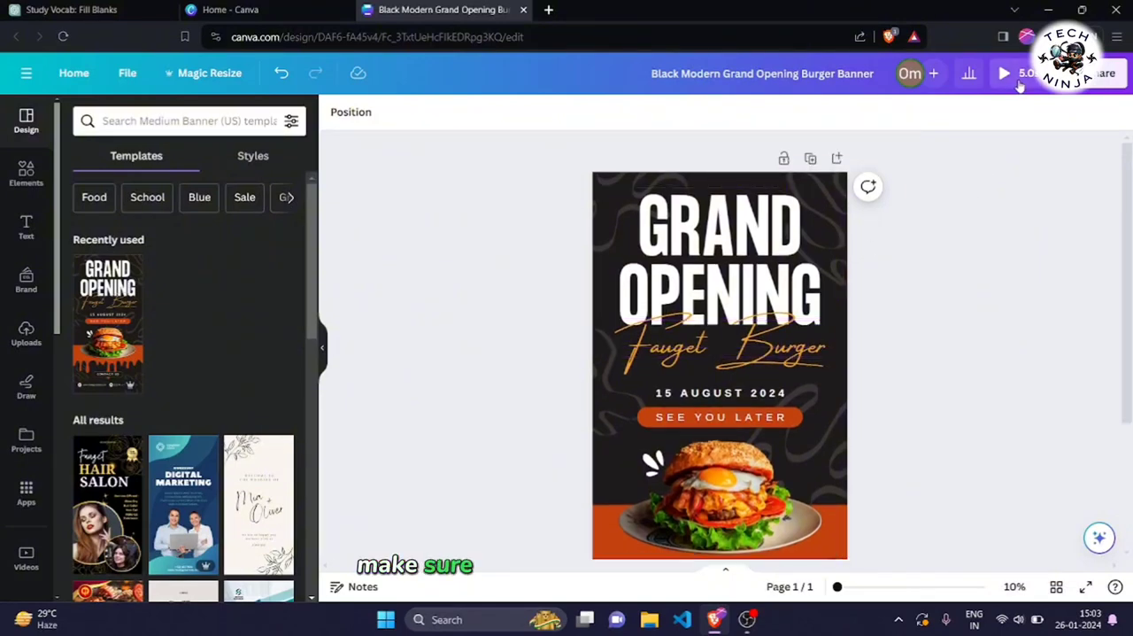
Play the animated banner preview, then close it.
{"action": "left_click", "coordinate": [1004, 73]}
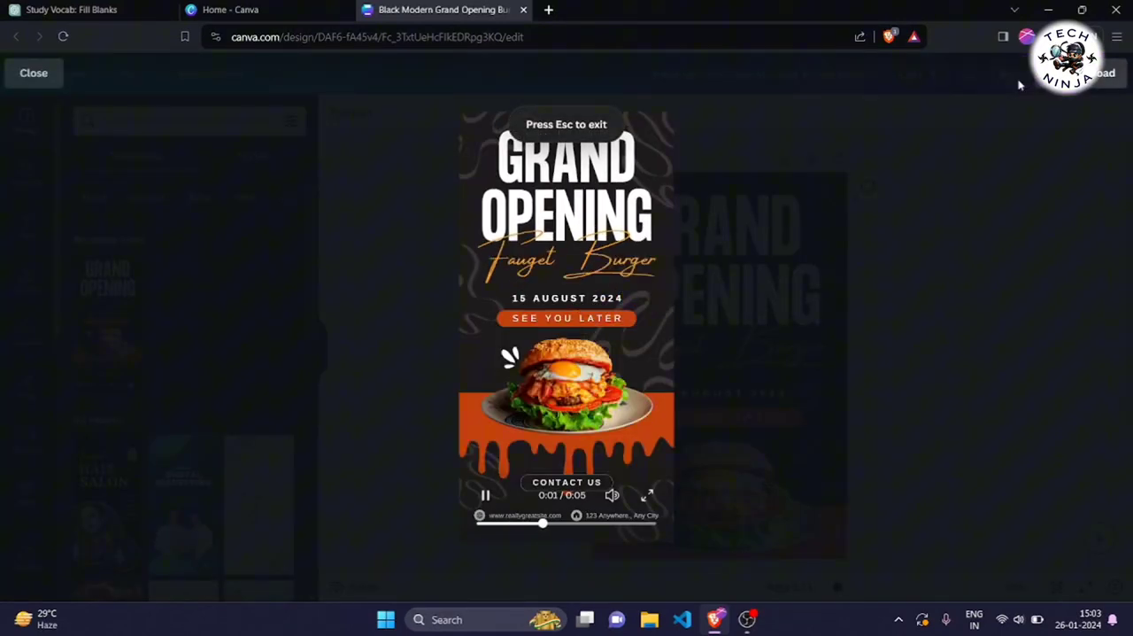
{"action": "left_click", "coordinate": [34, 73]}
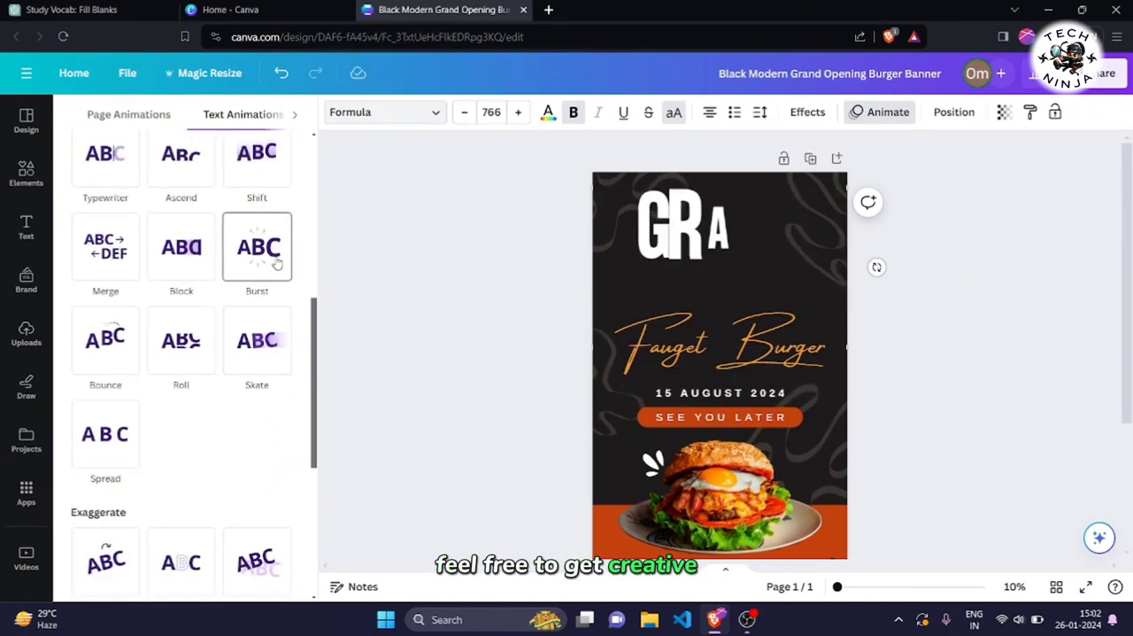
Reapply Burst and drag its Intensity slider further right.
{"action": "left_click", "coordinate": [257, 246]}
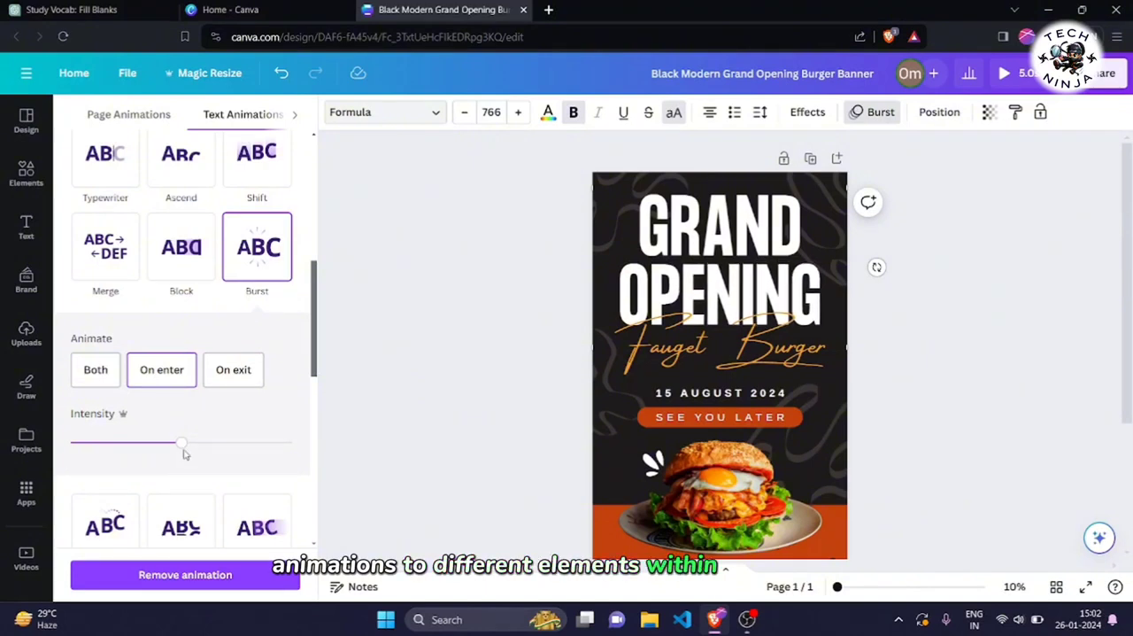
{"action": "left_click_drag", "start_coordinate": [181, 442], "coordinate": [215, 443]}
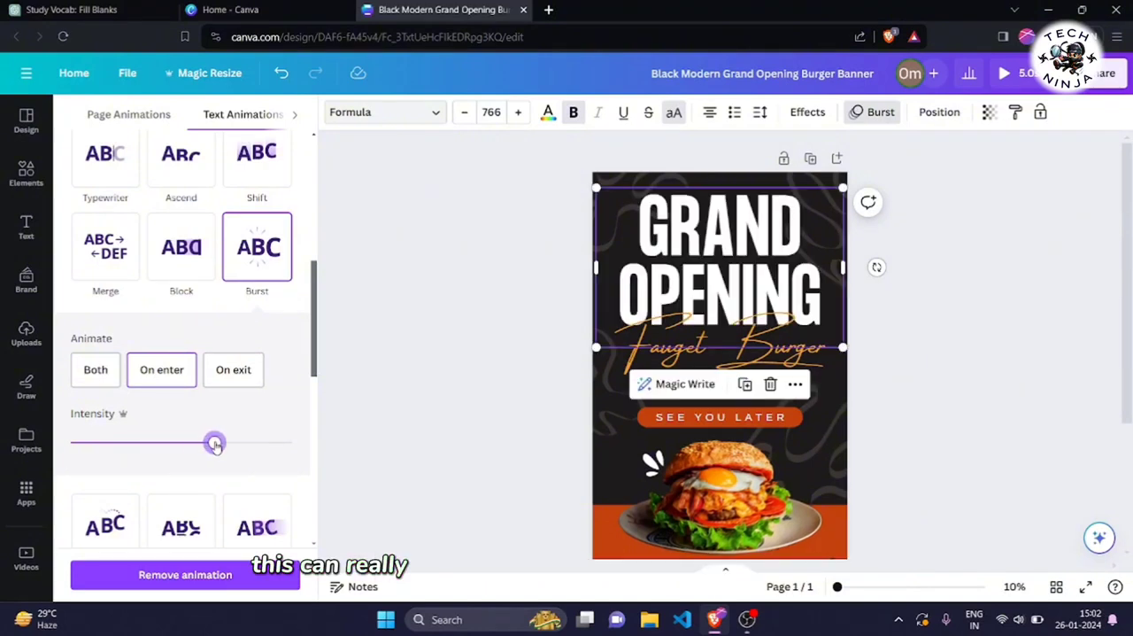
{"action": "scroll", "scroll_direction": "down", "scroll_amount": 3}
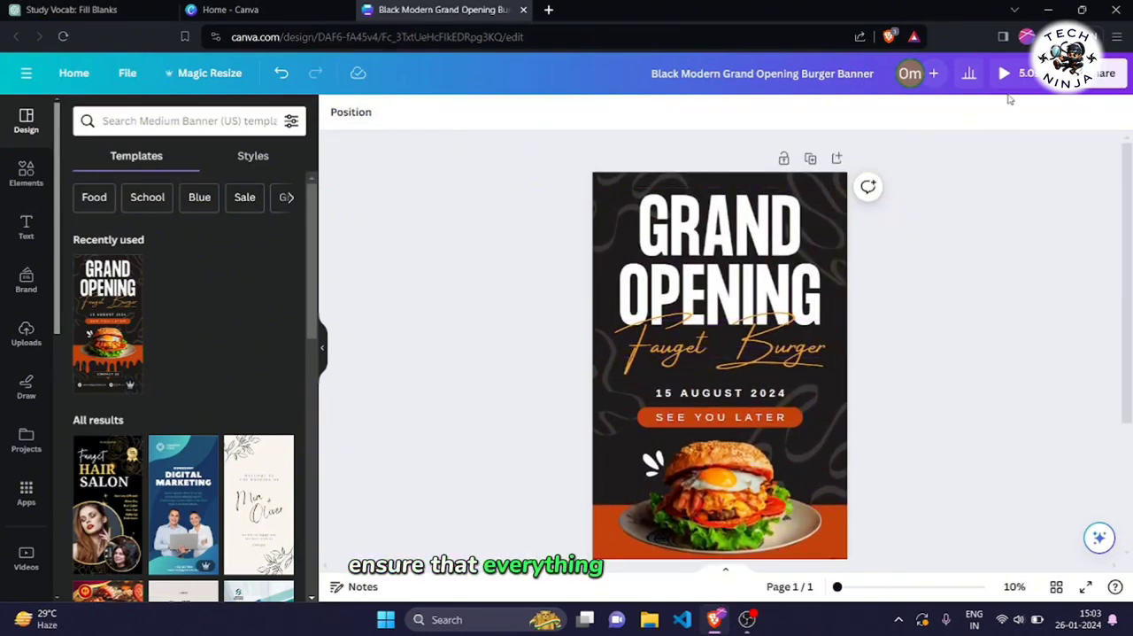
Preview the banner, then bring up the Share panel.
{"action": "left_click", "coordinate": [1003, 73]}
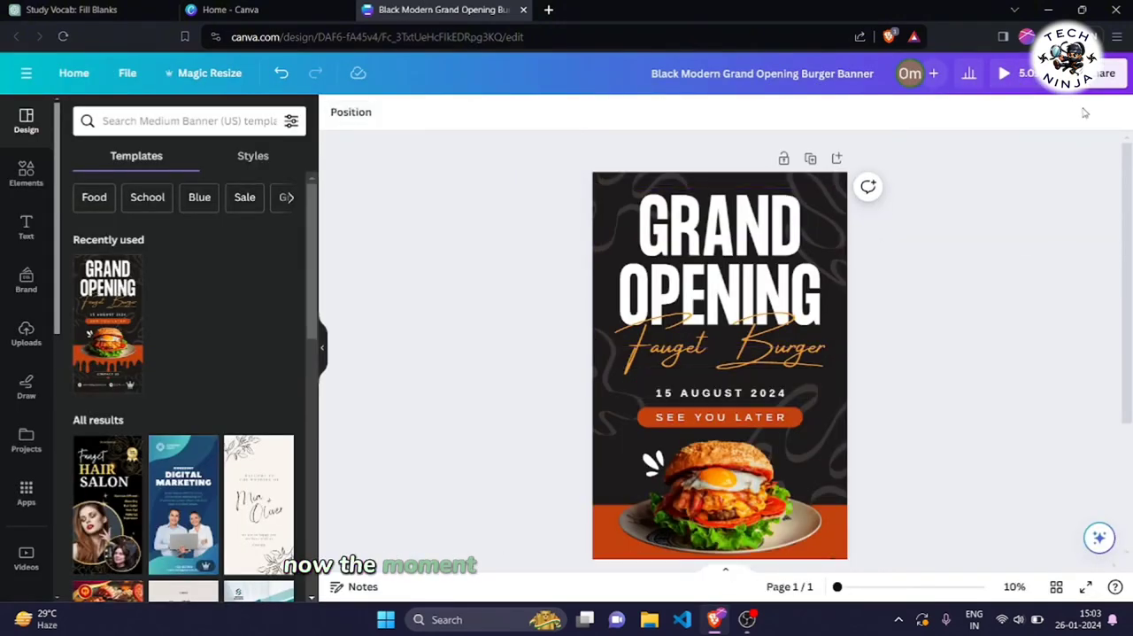
{"action": "left_click", "coordinate": [1101, 72]}
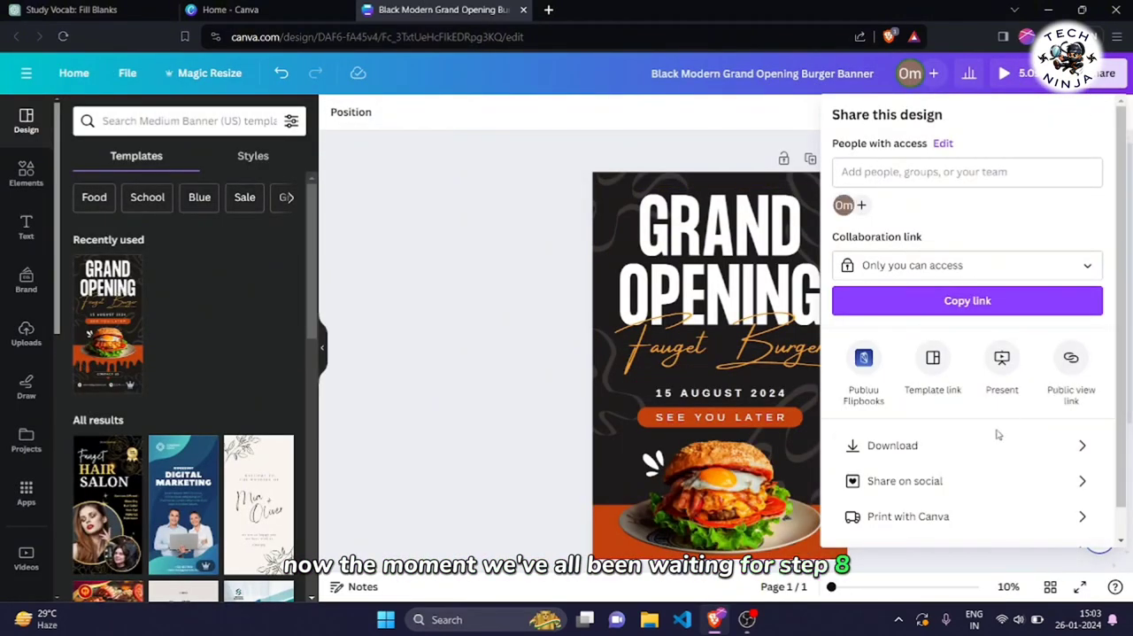
Download the animated burger banner as an MP4 video.
{"action": "left_click", "coordinate": [892, 445]}
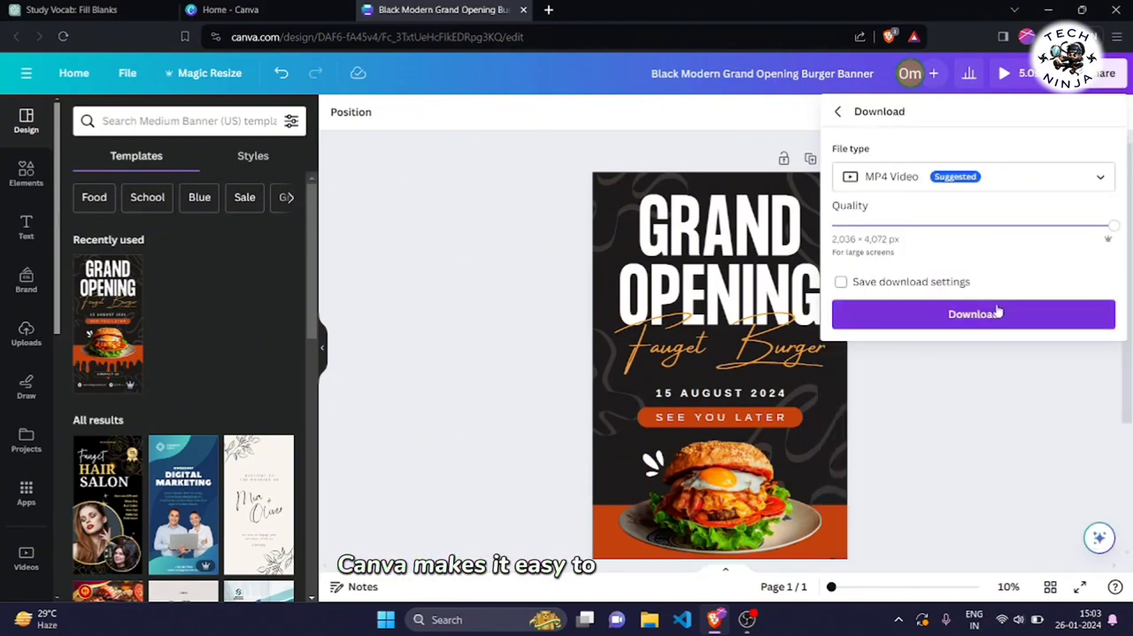
{"action": "left_click", "coordinate": [973, 313]}
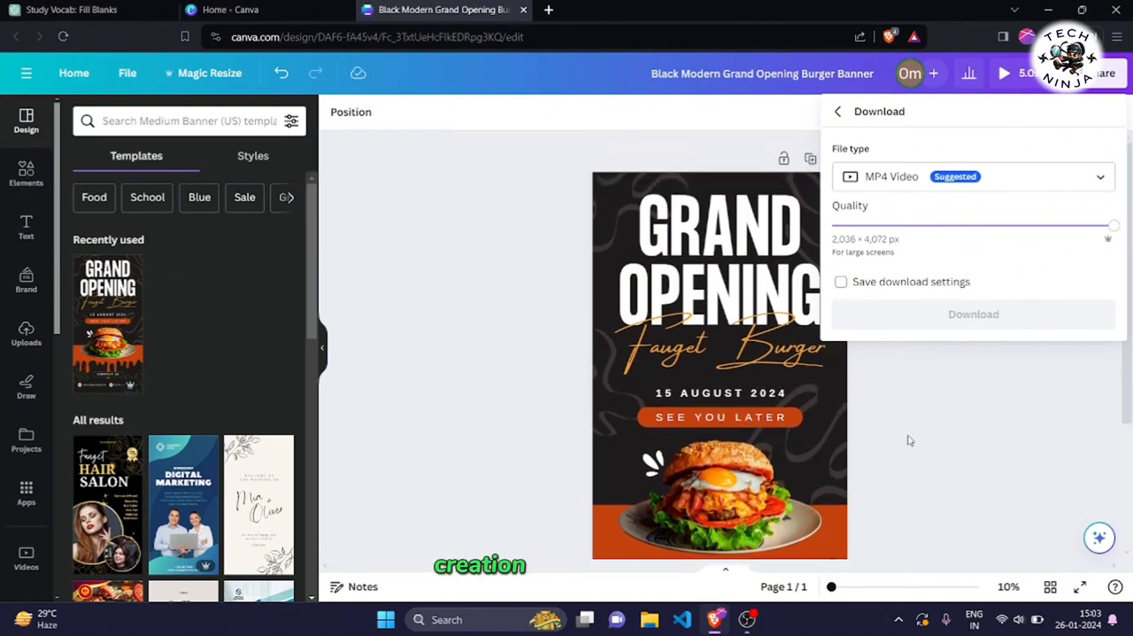
{"action": "left_click", "coordinate": [973, 313]}
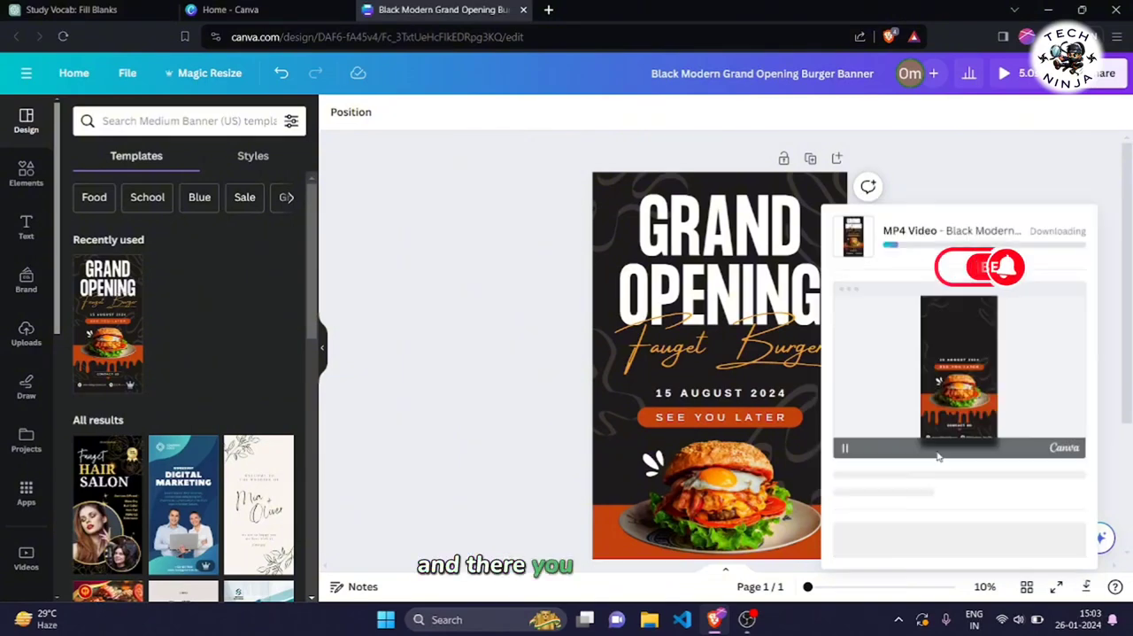